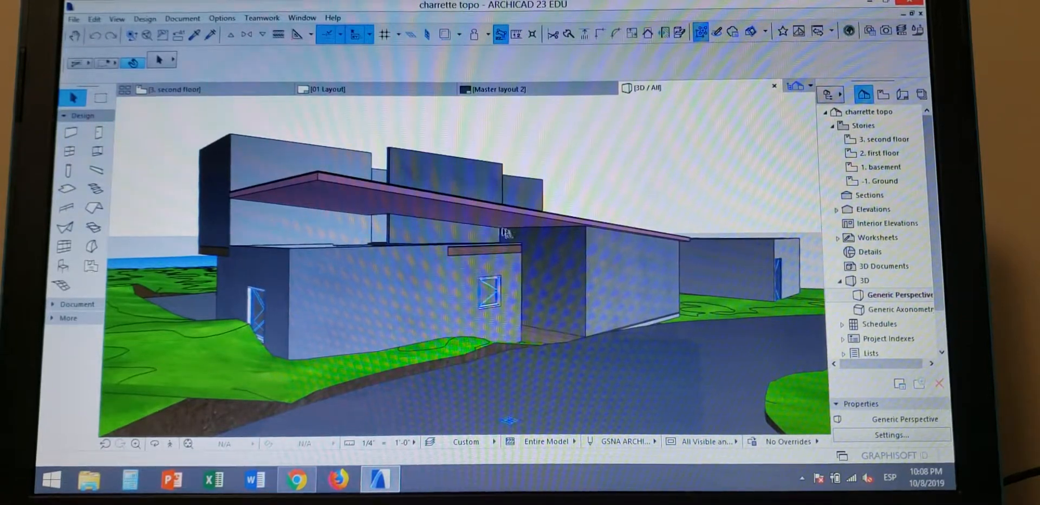
Select the tall front wall that rises above the sloped roof
click(513, 212)
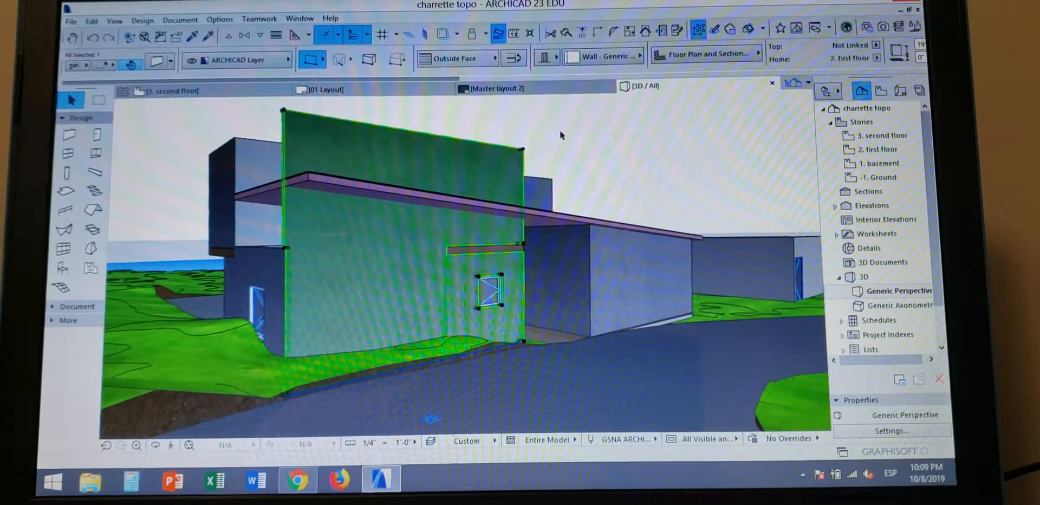
Start Trim Elements to Roof/Shell on the selected wall
click(600, 128)
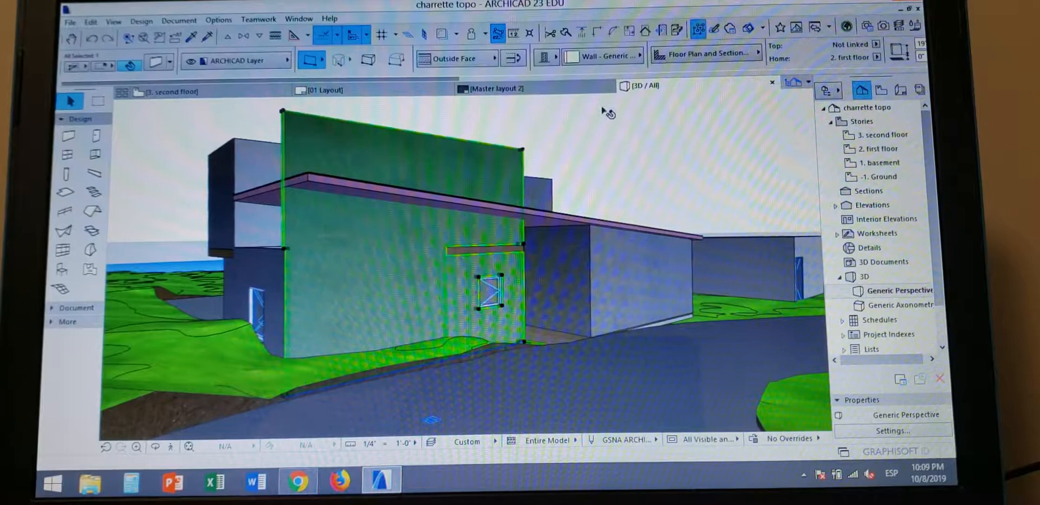
mouse_move(643, 31)
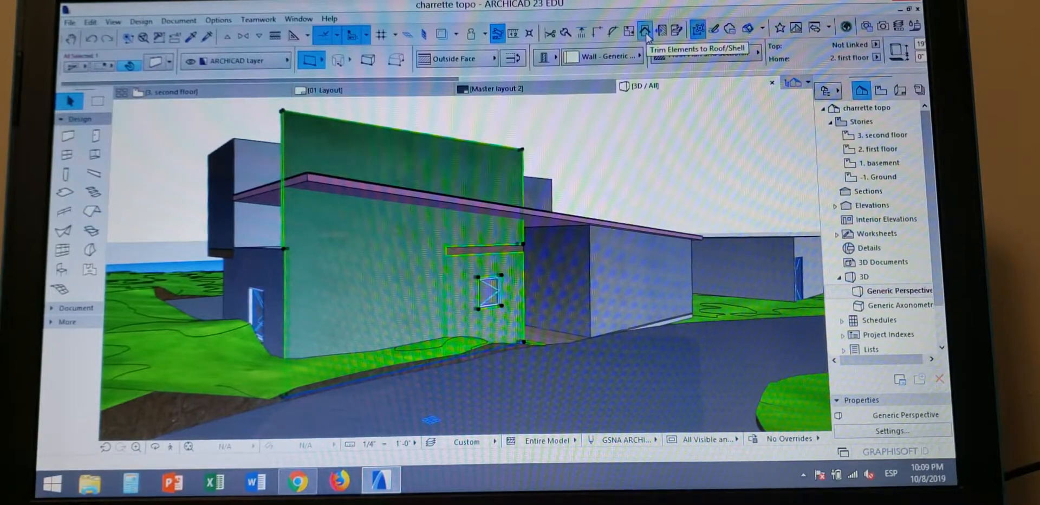
click(644, 32)
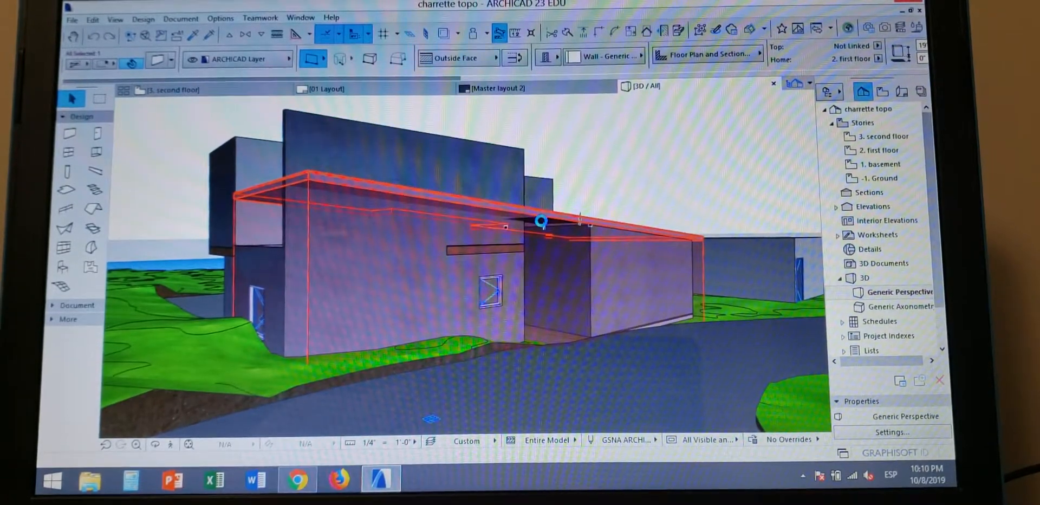
Trim the wall to the sloped roof, keeping the portion below it
click(542, 221)
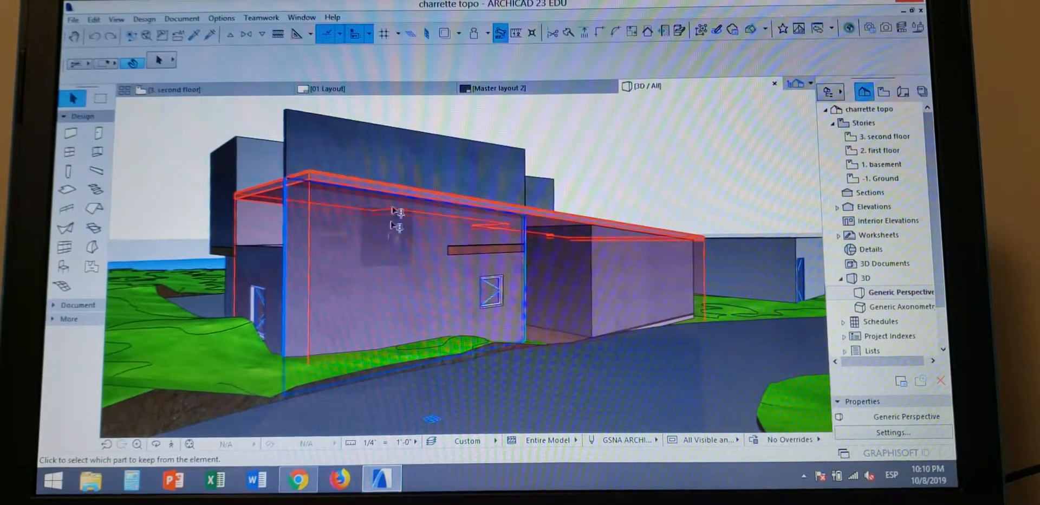
mouse_move(398, 268)
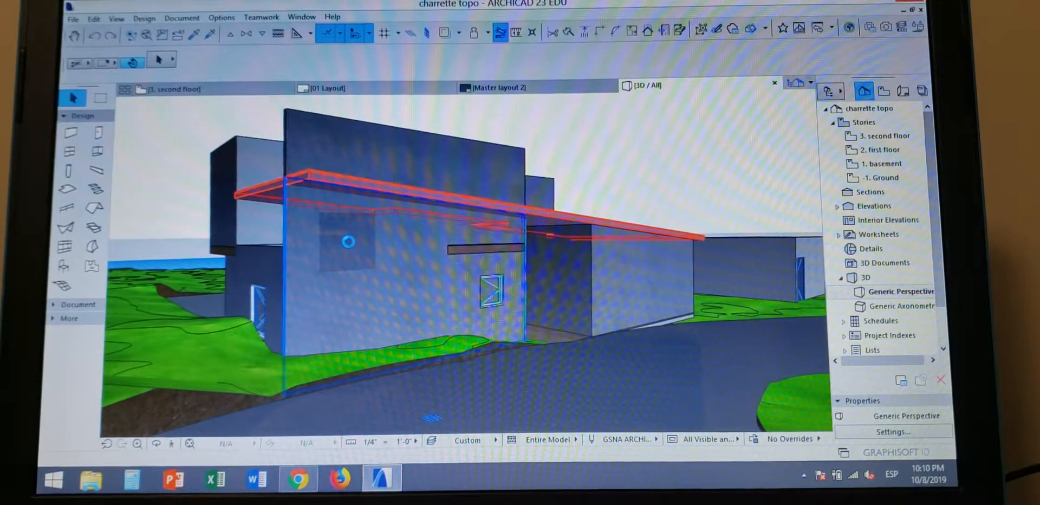
click(344, 238)
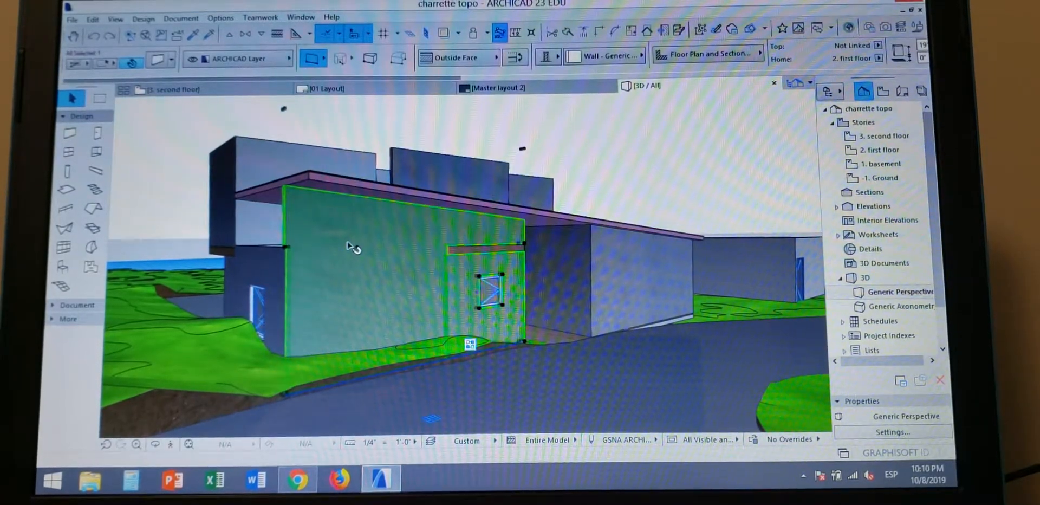